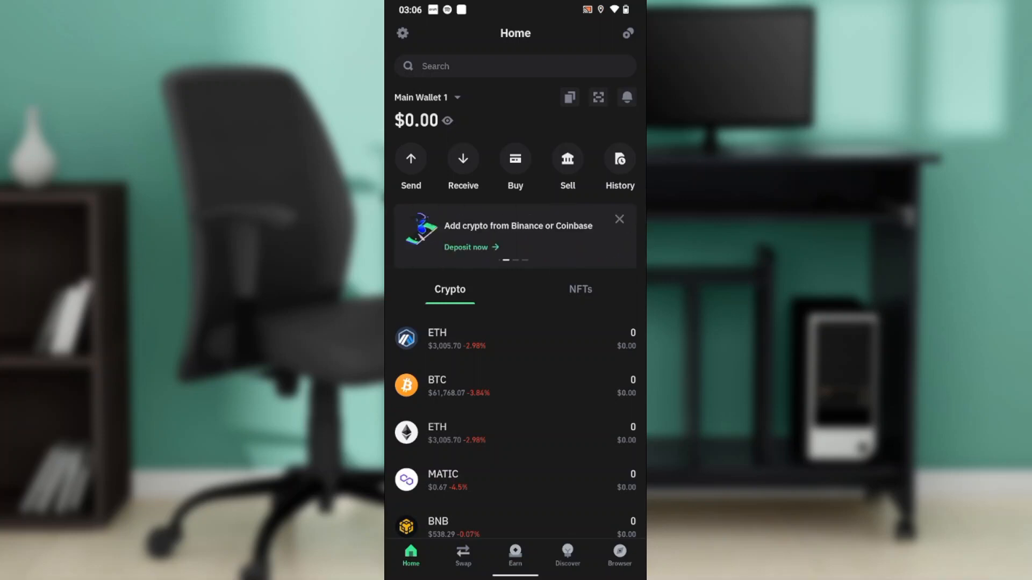
Step: Switch to the wallet's built-in dApp browser listing recent Uniswap and PancakeSwap visits
left_click(618, 554)
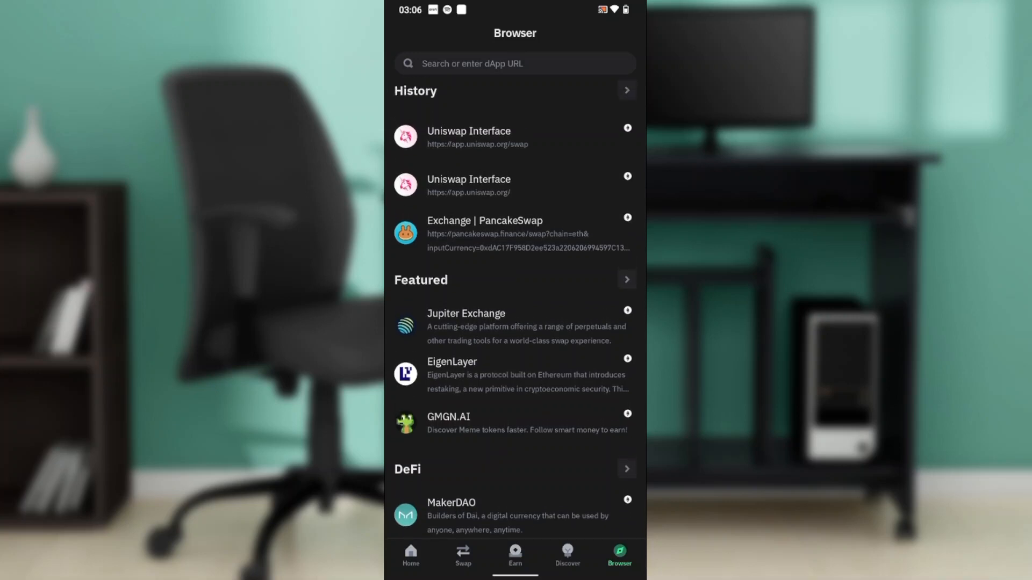
Step: Load the PancakeSwap exchange page at pancakeswap.finance from the browser history
left_click(485, 232)
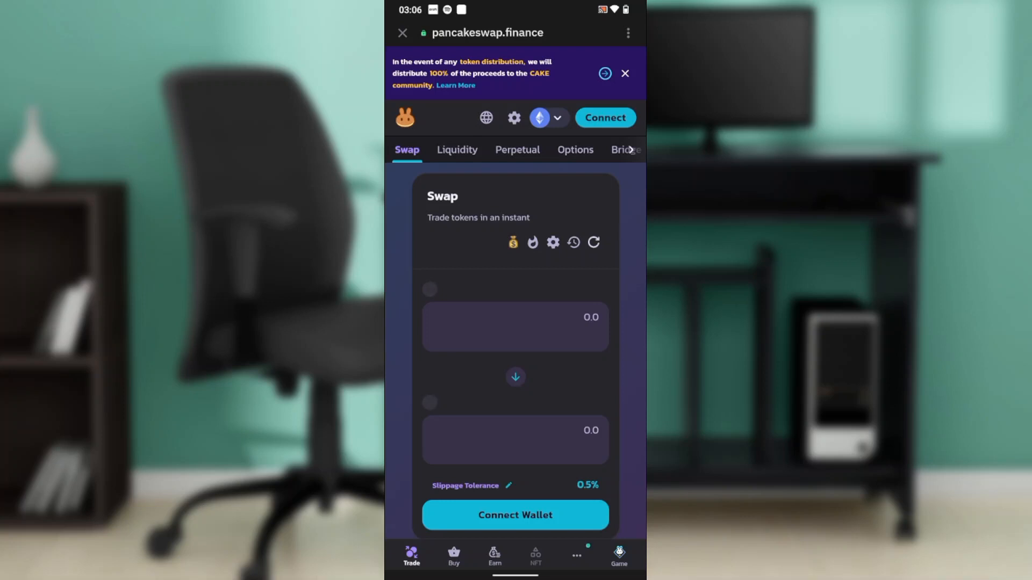
scroll("down", 3)
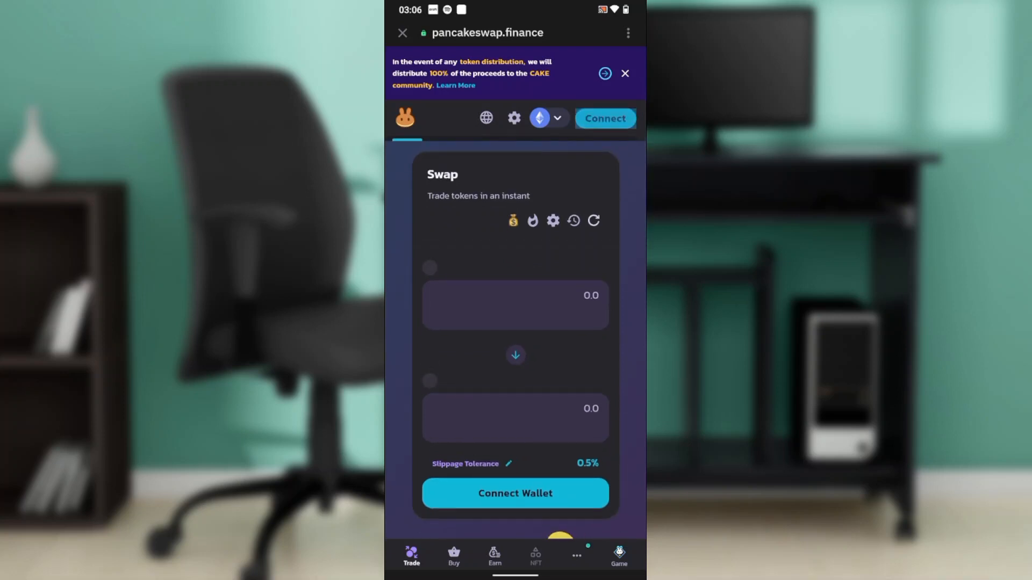
Step: Connect Trust Wallet to PancakeSwap so the USDT-to-BNB form shows balances
left_click(514, 493)
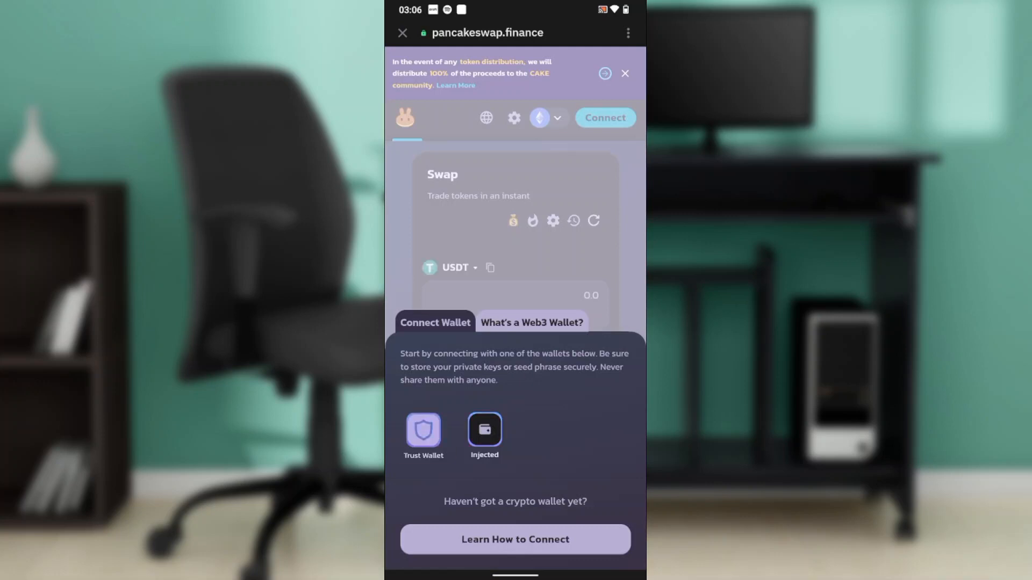
left_click(485, 430)
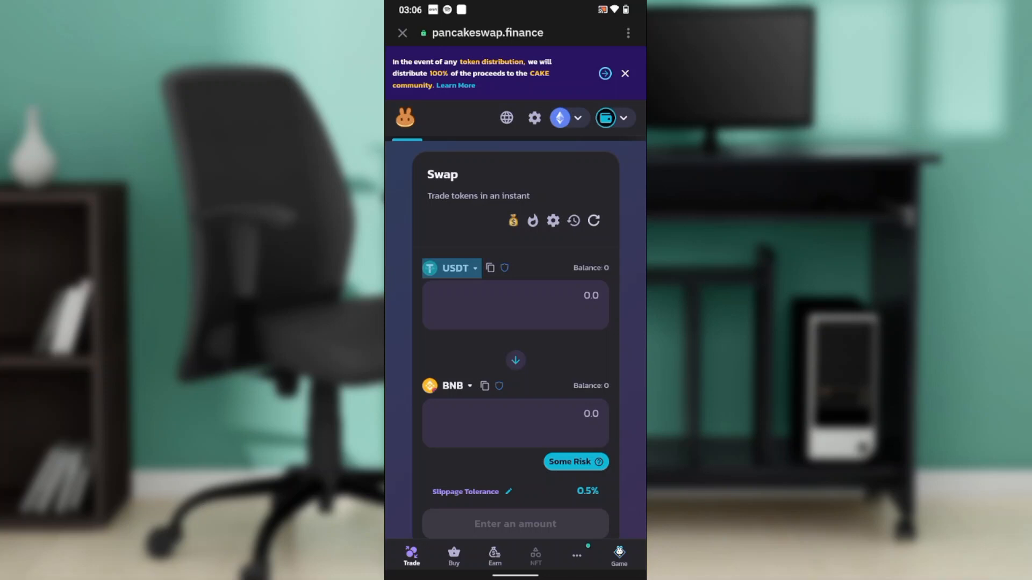
Step: Replace USDT with ETH as the pay token and reopen the picker for the receive token
left_click(451, 267)
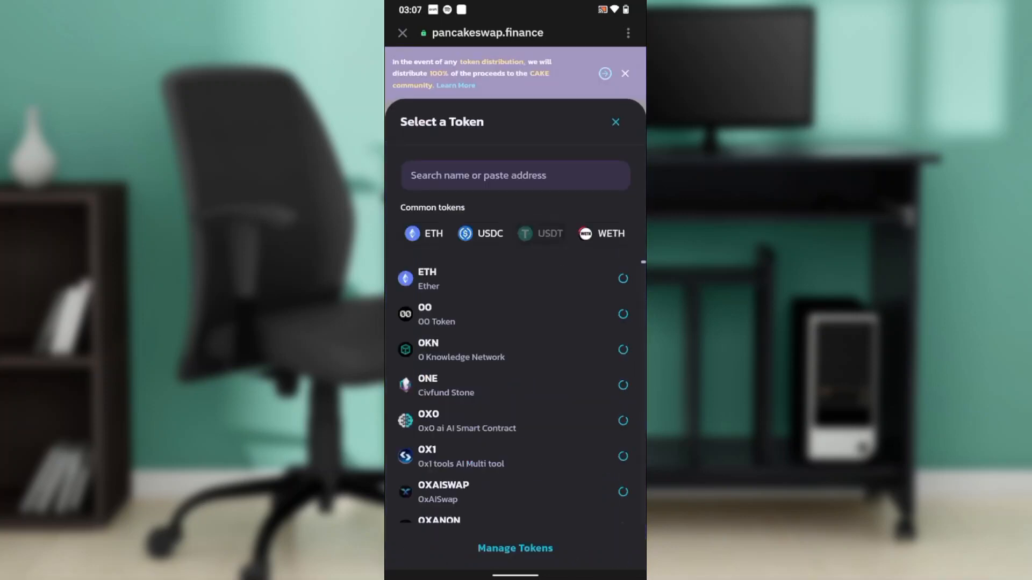
left_click(424, 234)
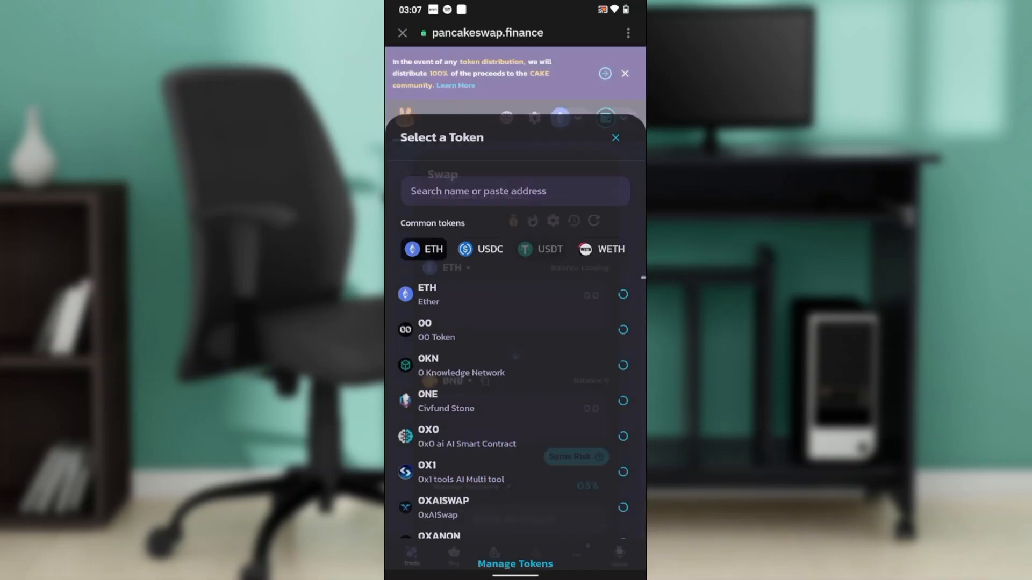
left_click(614, 138)
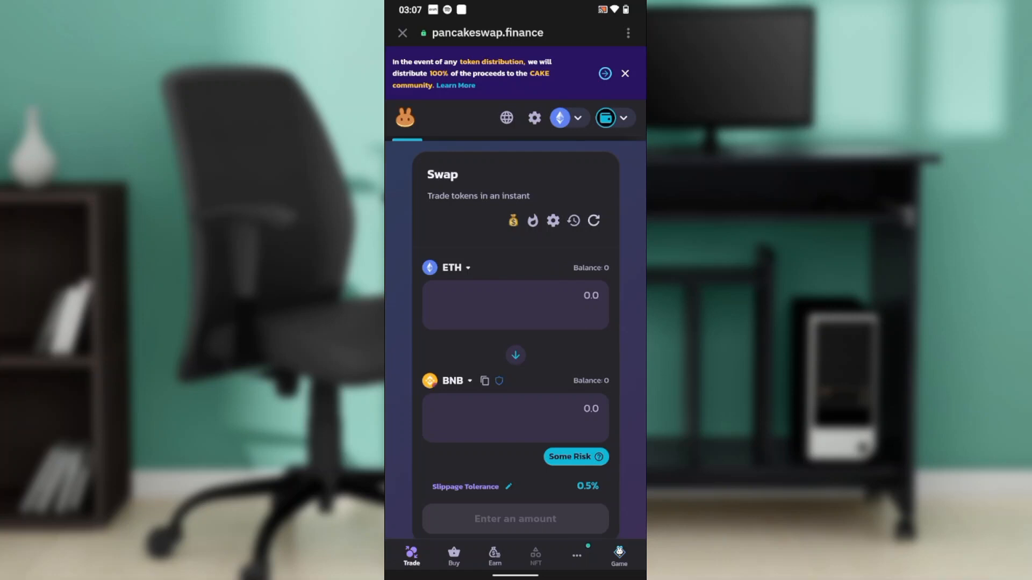
left_click(453, 268)
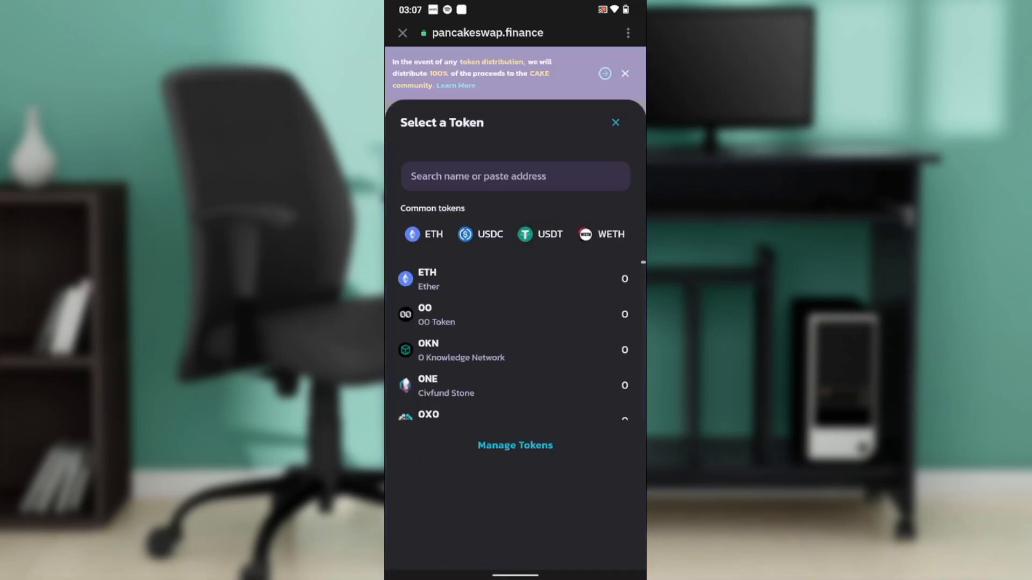
Step: Search 'Pepe' and set PEPE as the token received, forming an ETH-to-PEPE pair
left_click(515, 175)
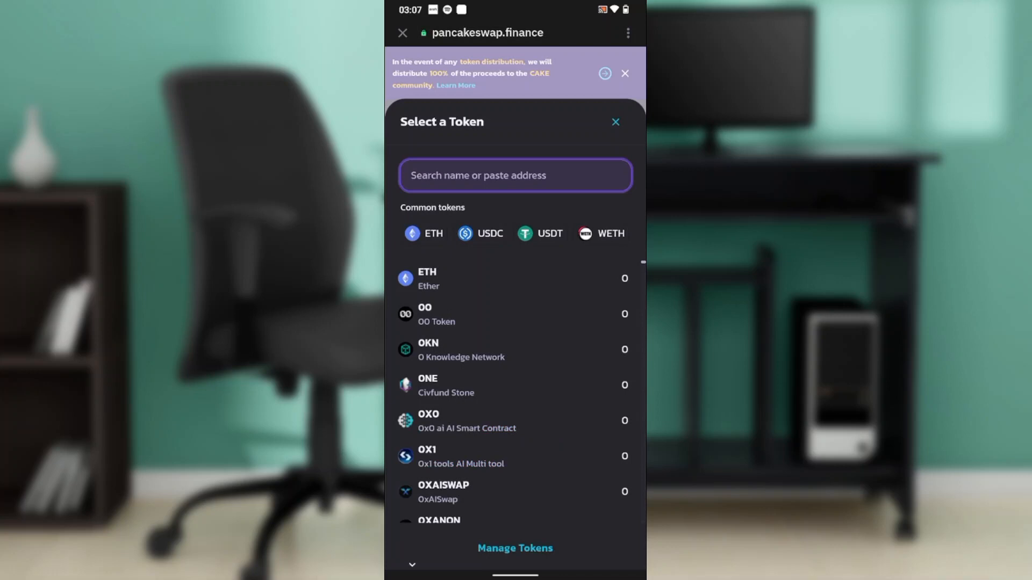
type("Pe")
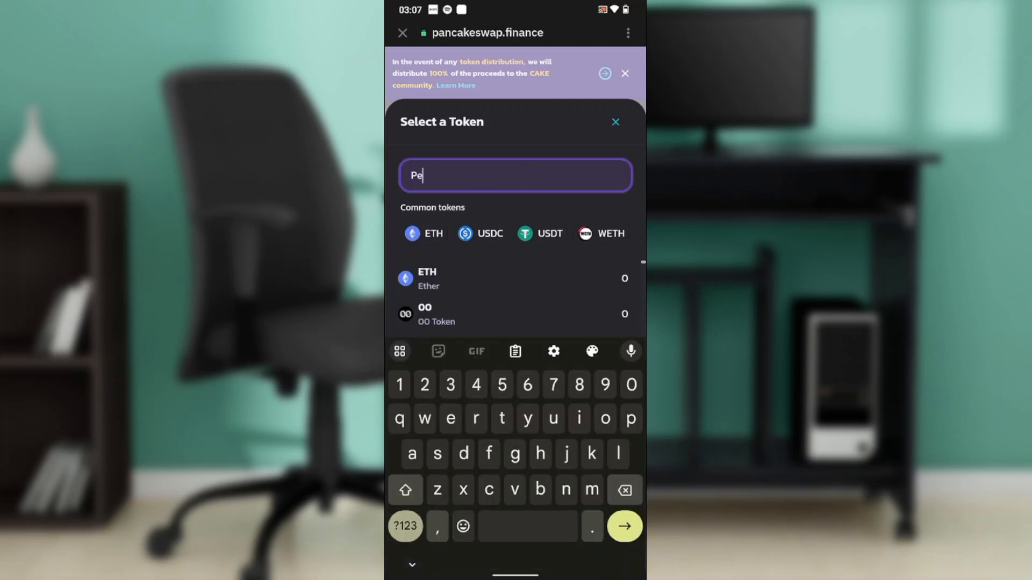
type("pe")
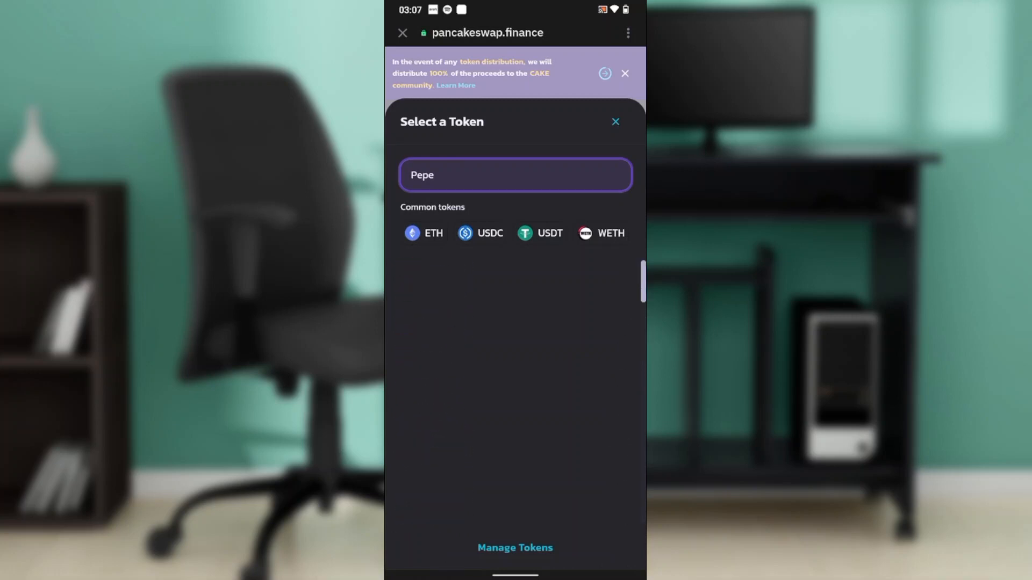
type("Pepe")
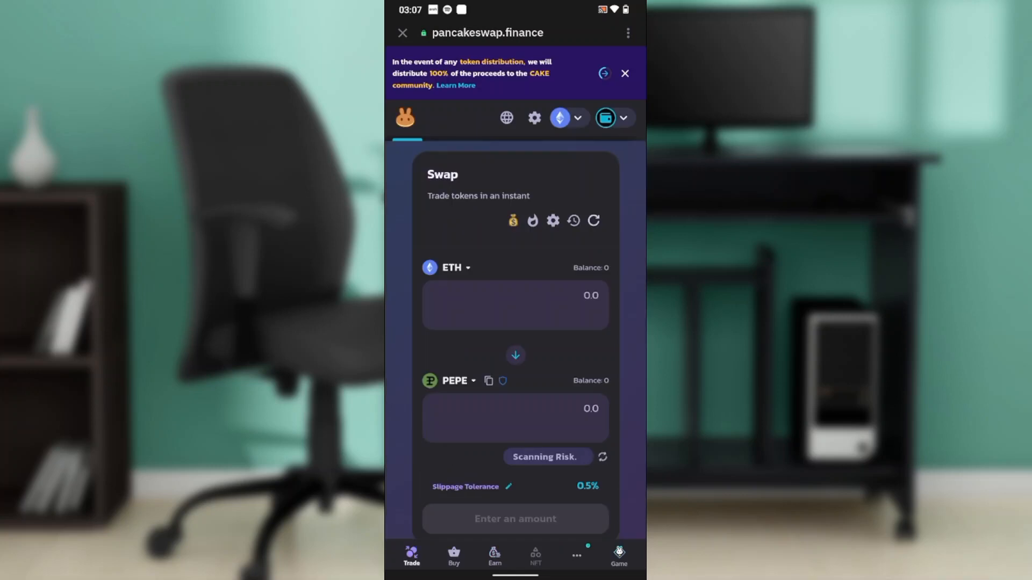
Step: Enter 100 as the ETH amount to pay for PEPE
left_click(515, 304)
type("100")
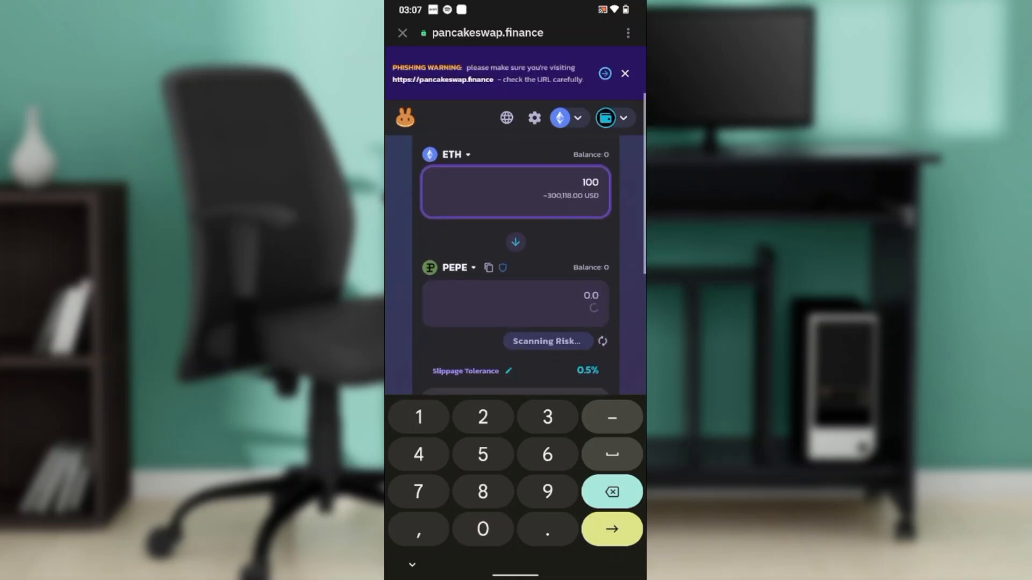
left_click(624, 73)
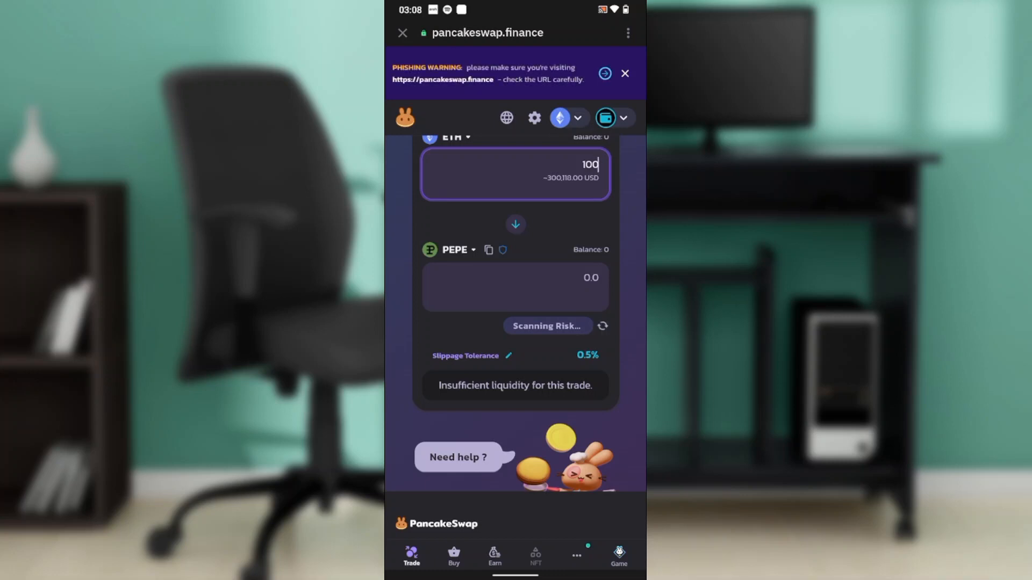
scroll("down", 3)
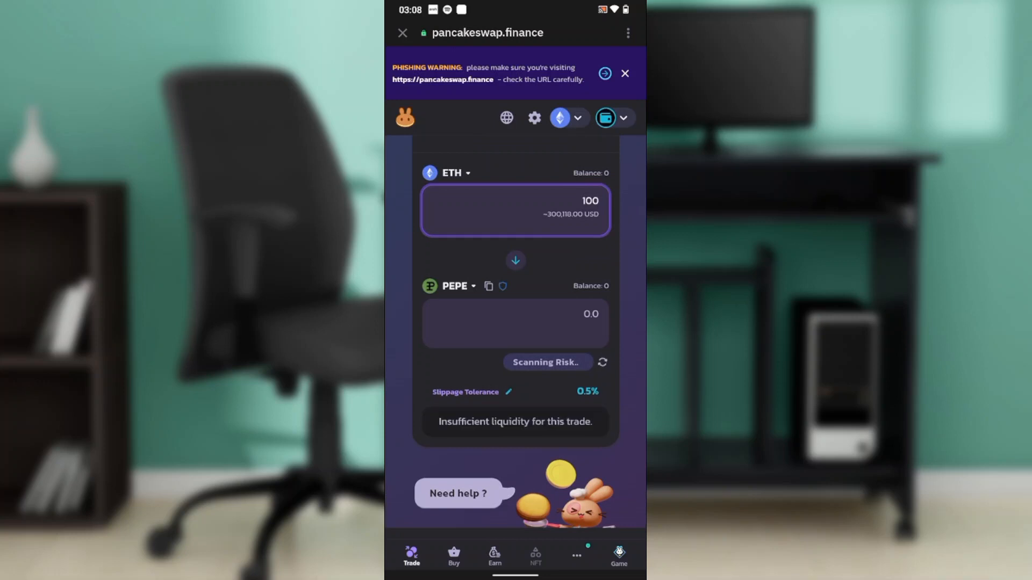
left_click(515, 211)
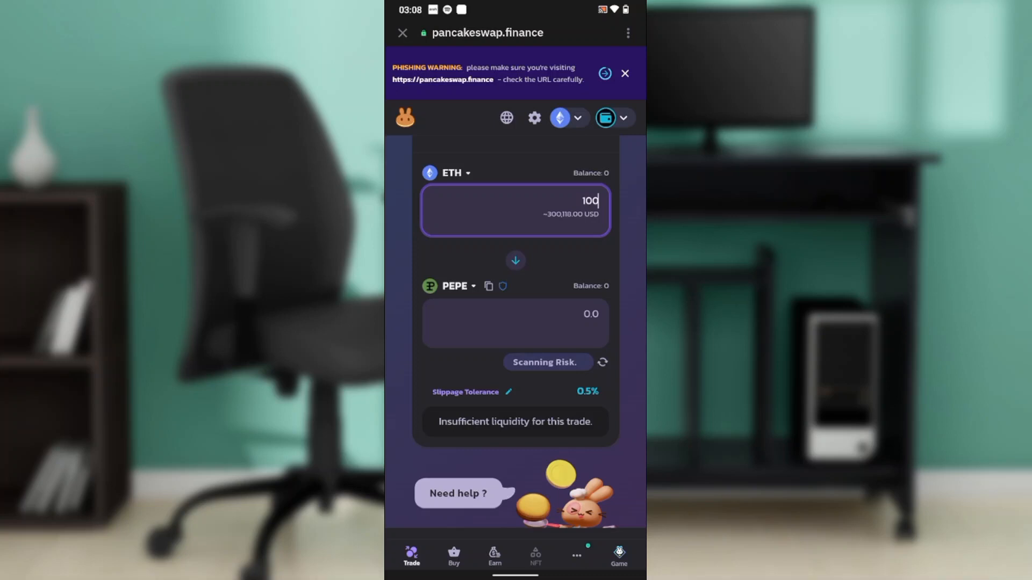